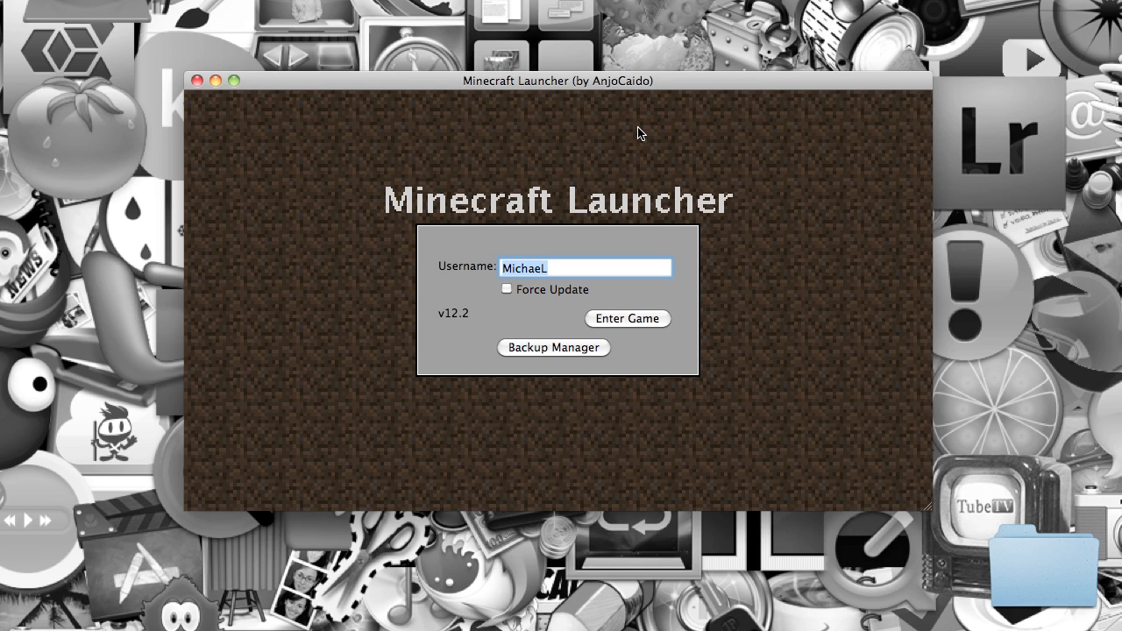
pyautogui.moveTo(595, 64)
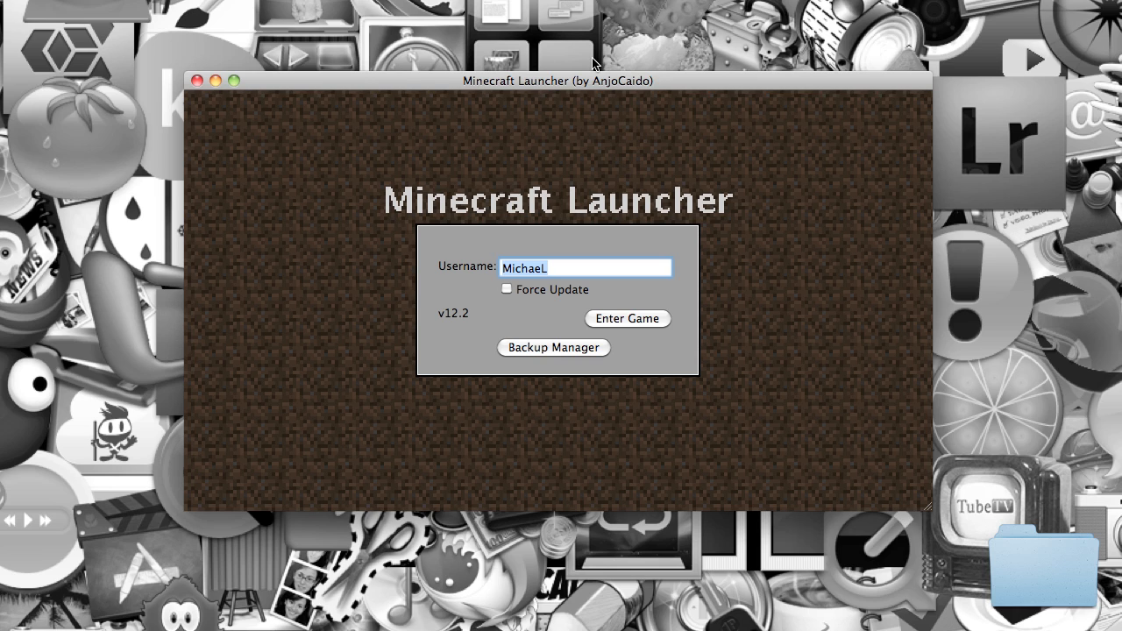
pyautogui.moveTo(526, 257)
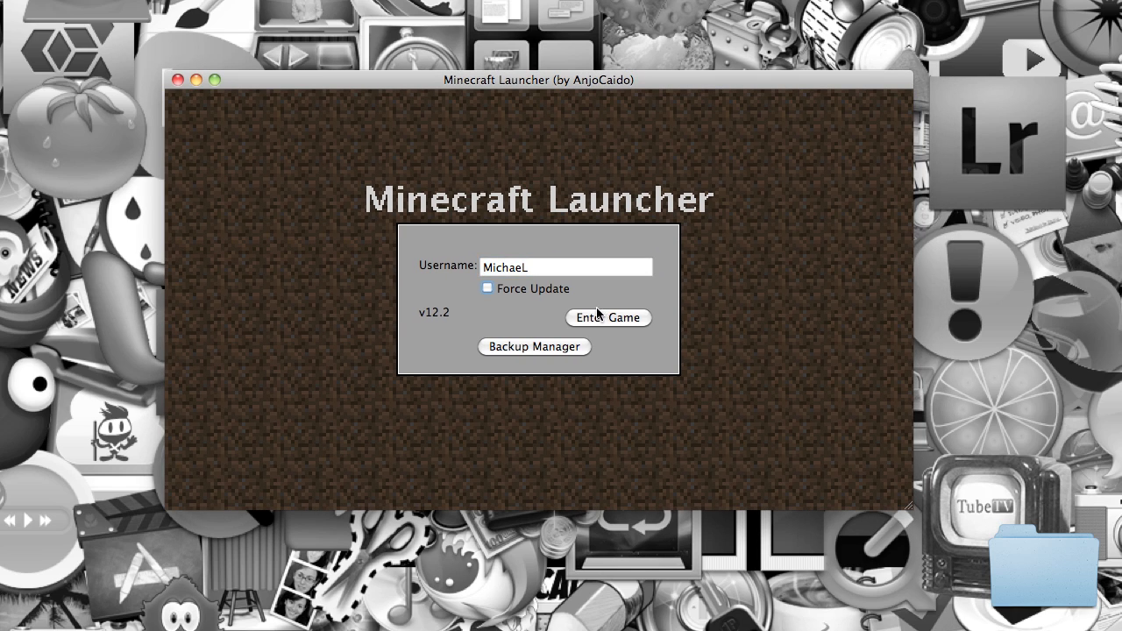
pyautogui.moveTo(533, 307)
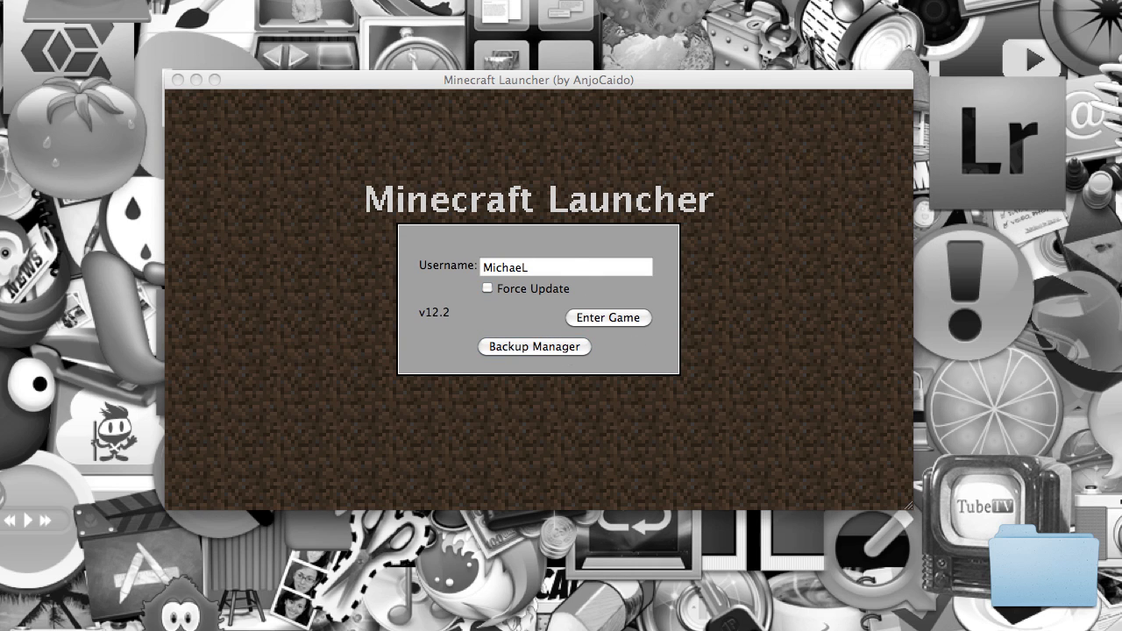
# Open the Backup Manager on its Game Installation tab, showing uninstall, backup and restore options
pyautogui.click(534, 347)
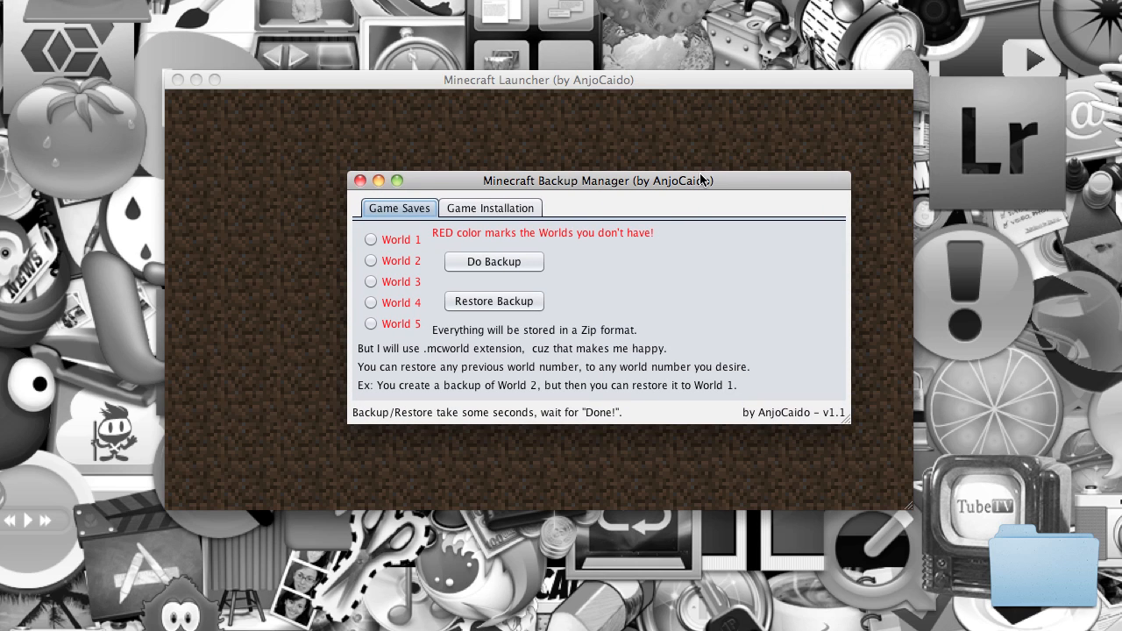
pyautogui.moveTo(355, 208)
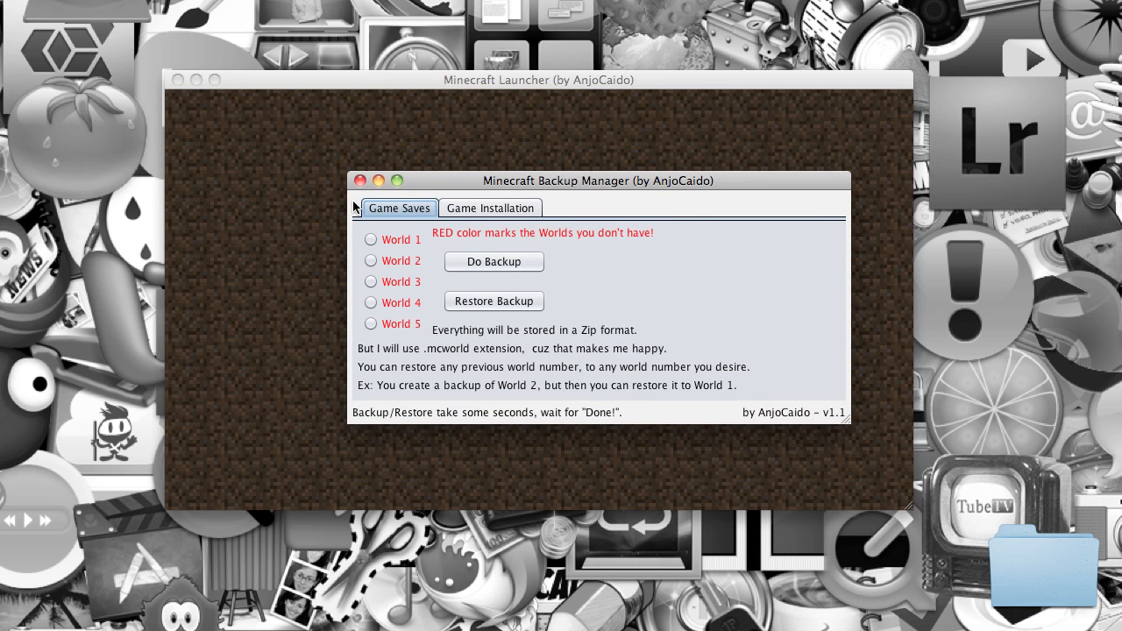
pyautogui.click(490, 207)
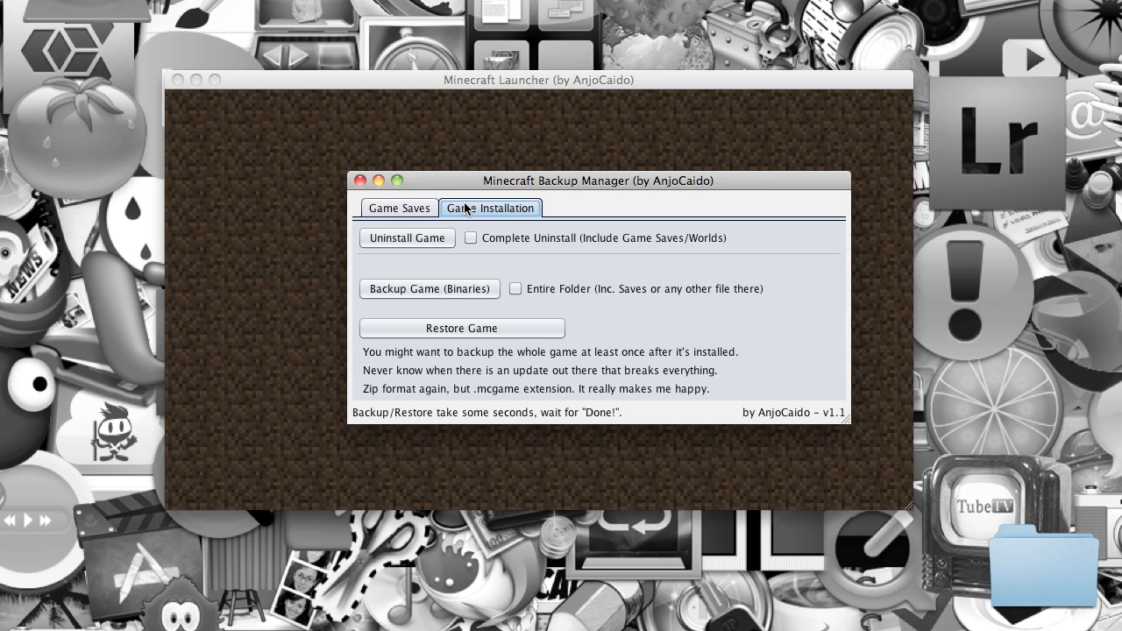
pyautogui.click(406, 237)
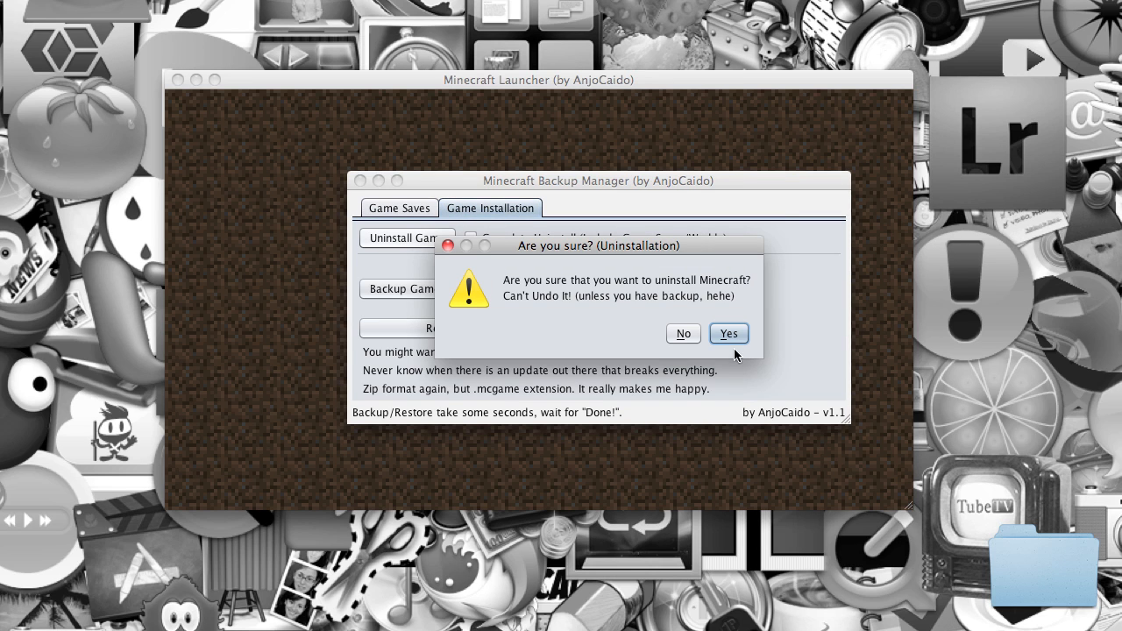
pyautogui.moveTo(518, 243)
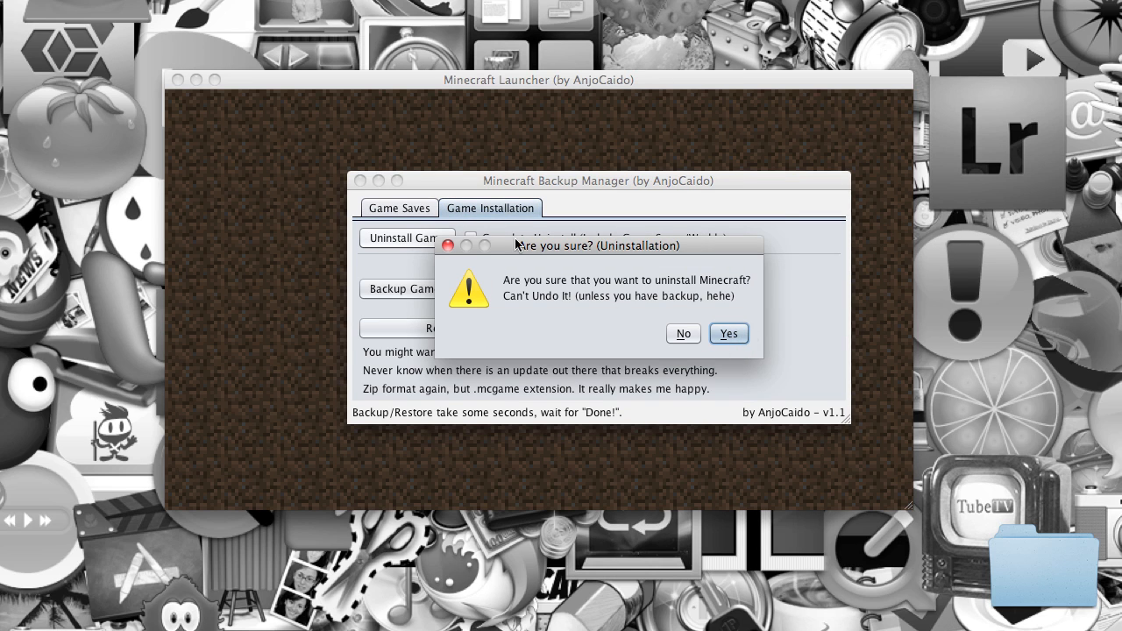
pyautogui.moveTo(741, 324)
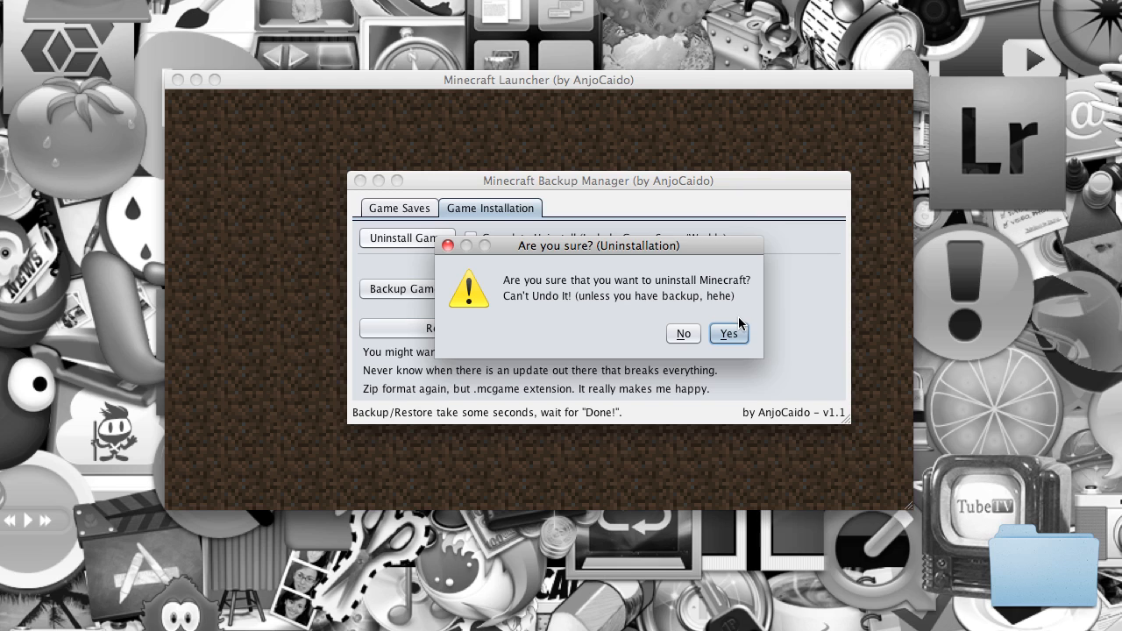
pyautogui.moveTo(664, 300)
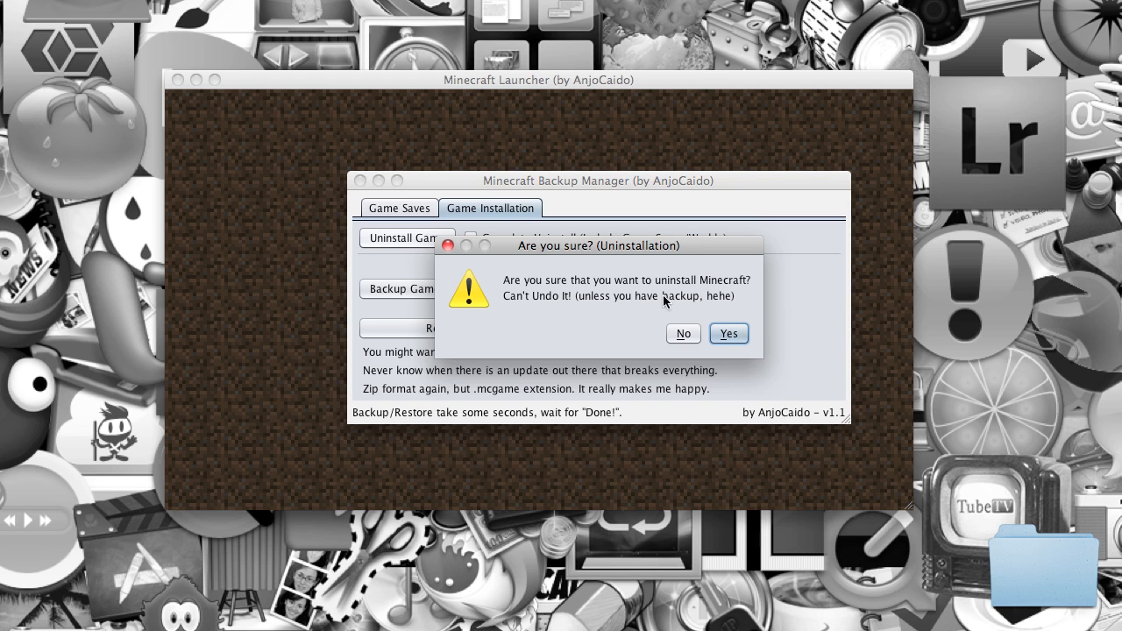
pyautogui.click(683, 333)
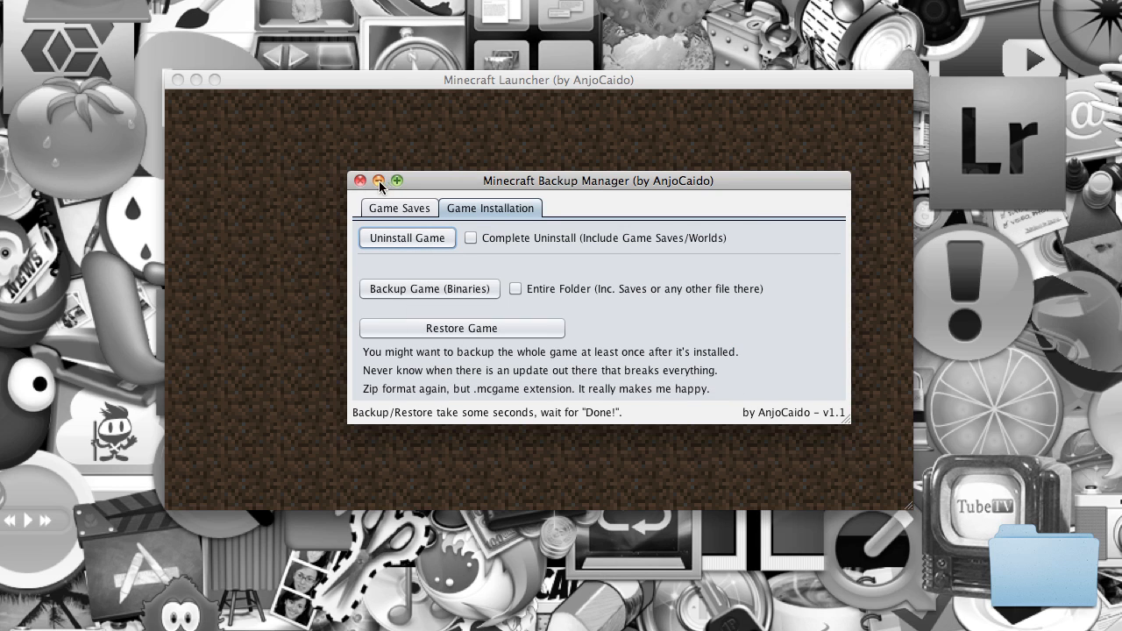
# Close the Backup Manager window, returning to the launcher's login screen with username entered
pyautogui.click(360, 181)
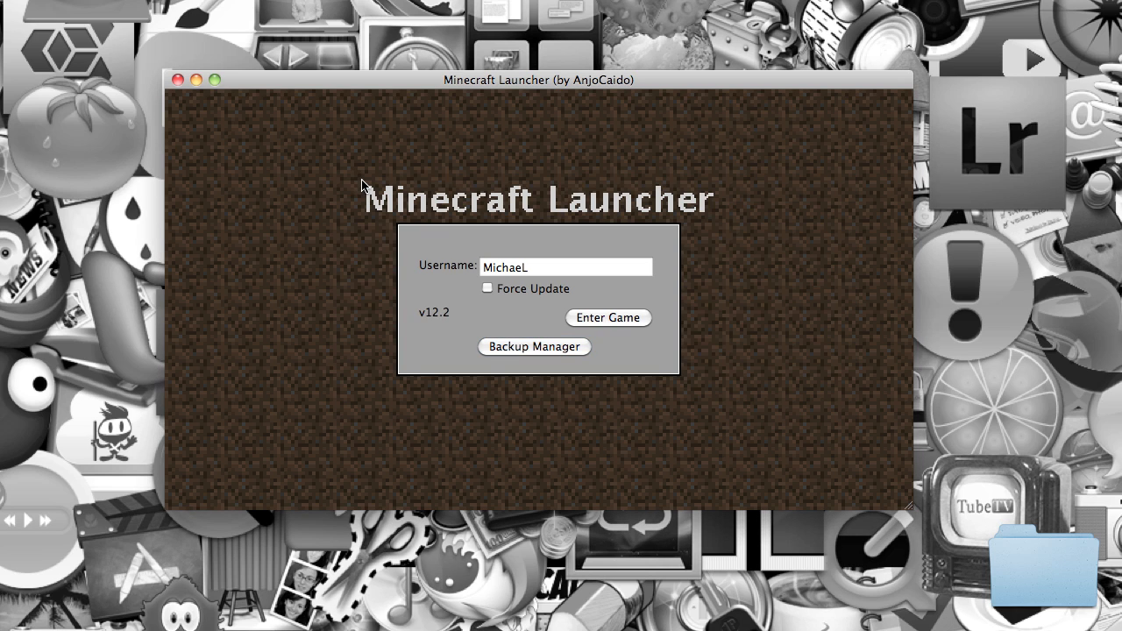
pyautogui.moveTo(687, 317)
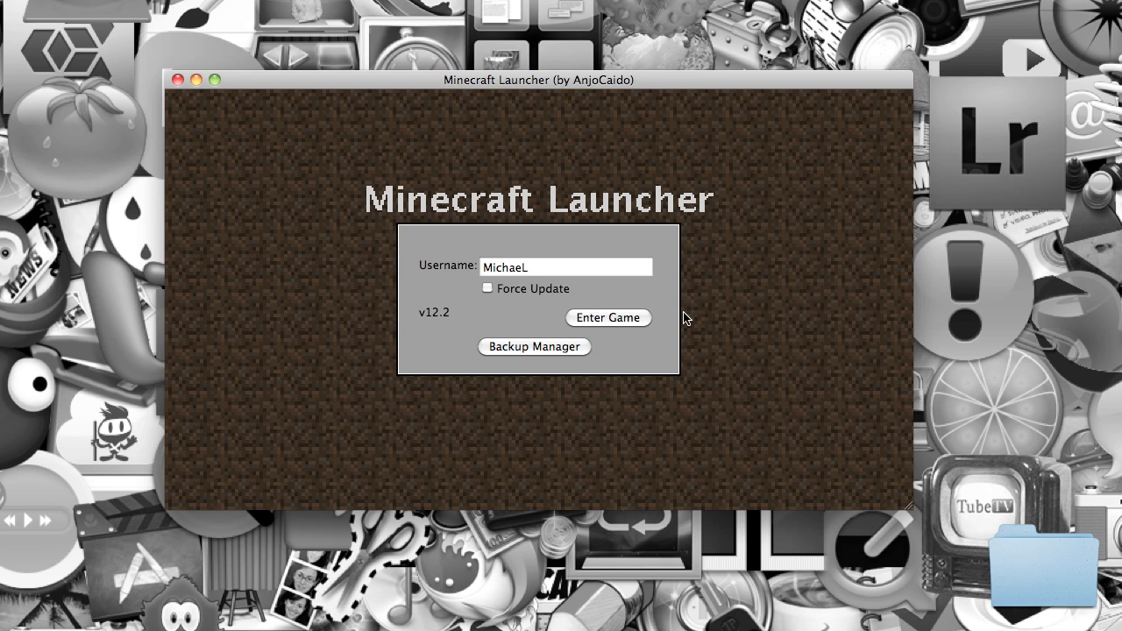
pyautogui.moveTo(179, 80)
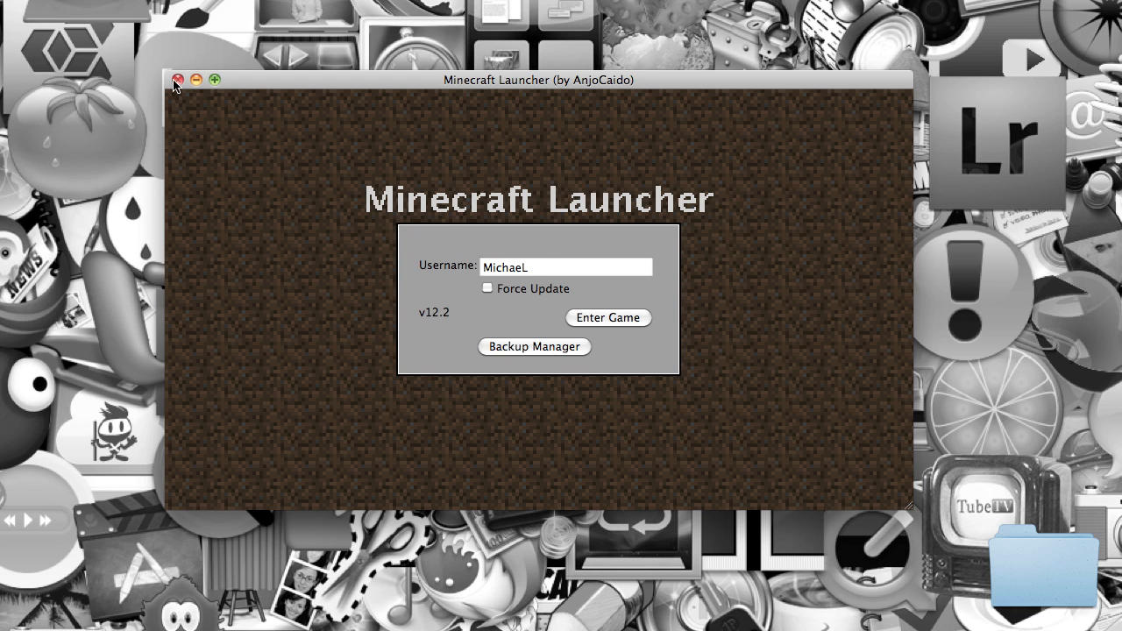